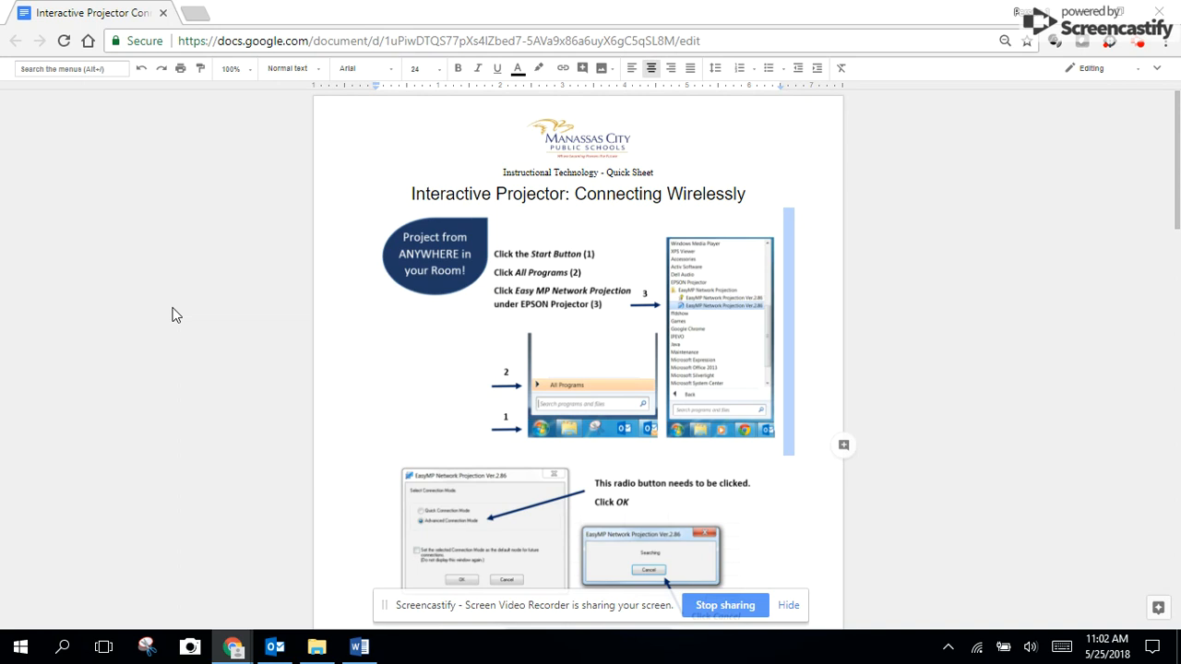
mouse_move(192, 310)
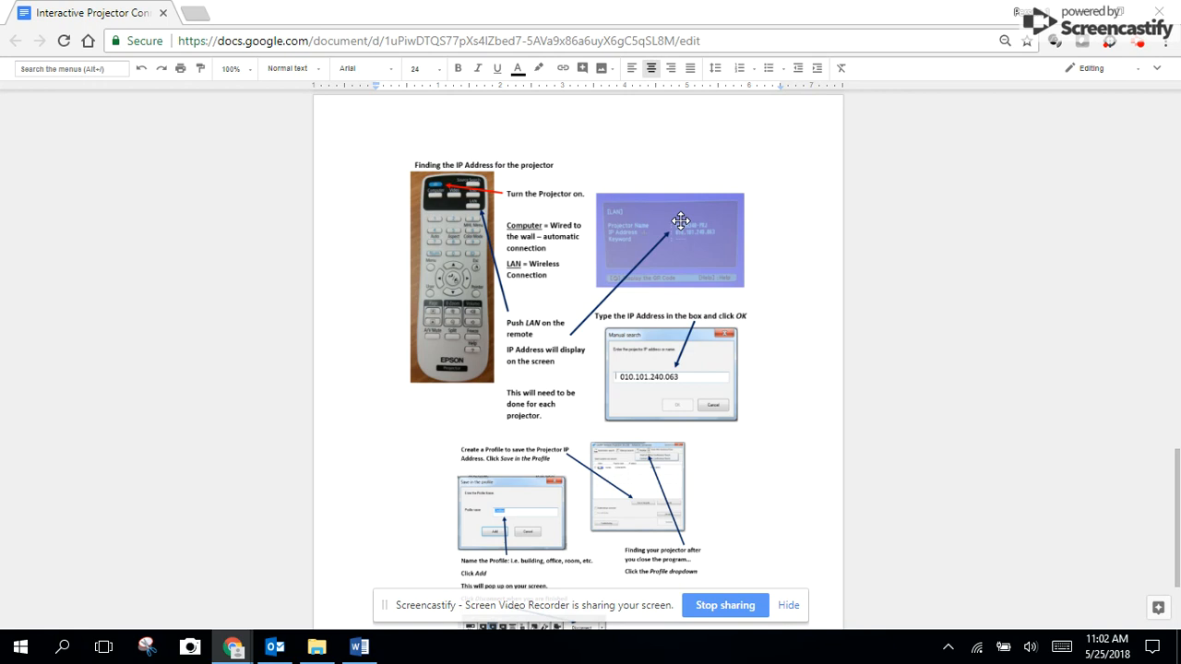
mouse_move(716, 195)
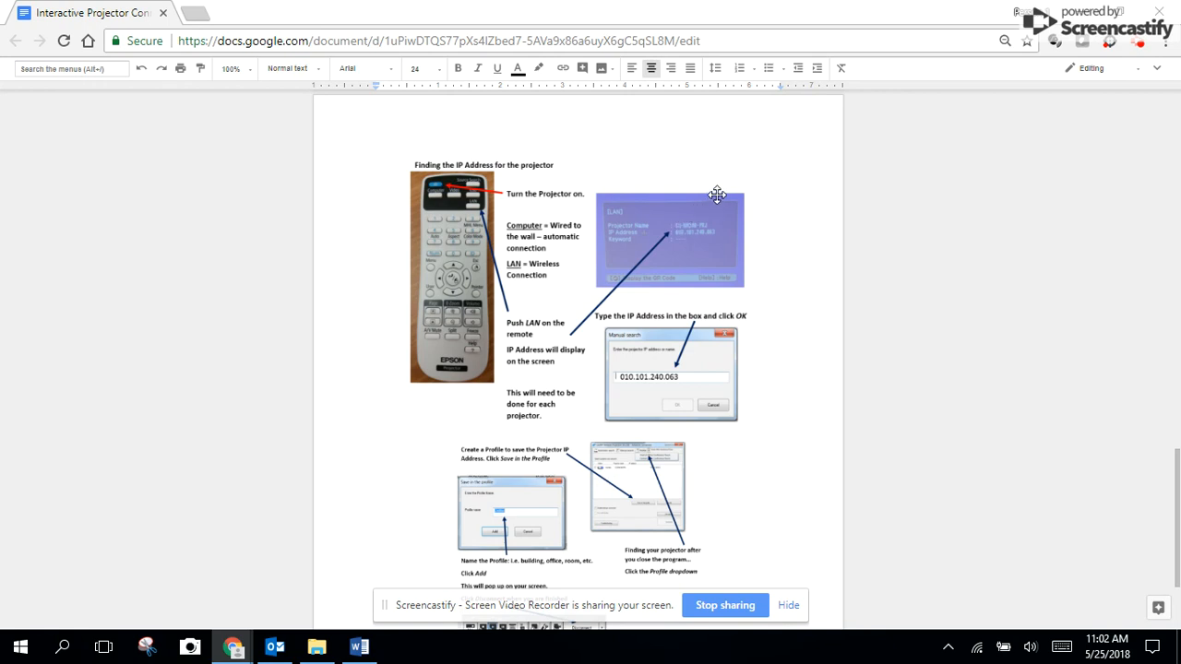
mouse_move(705, 163)
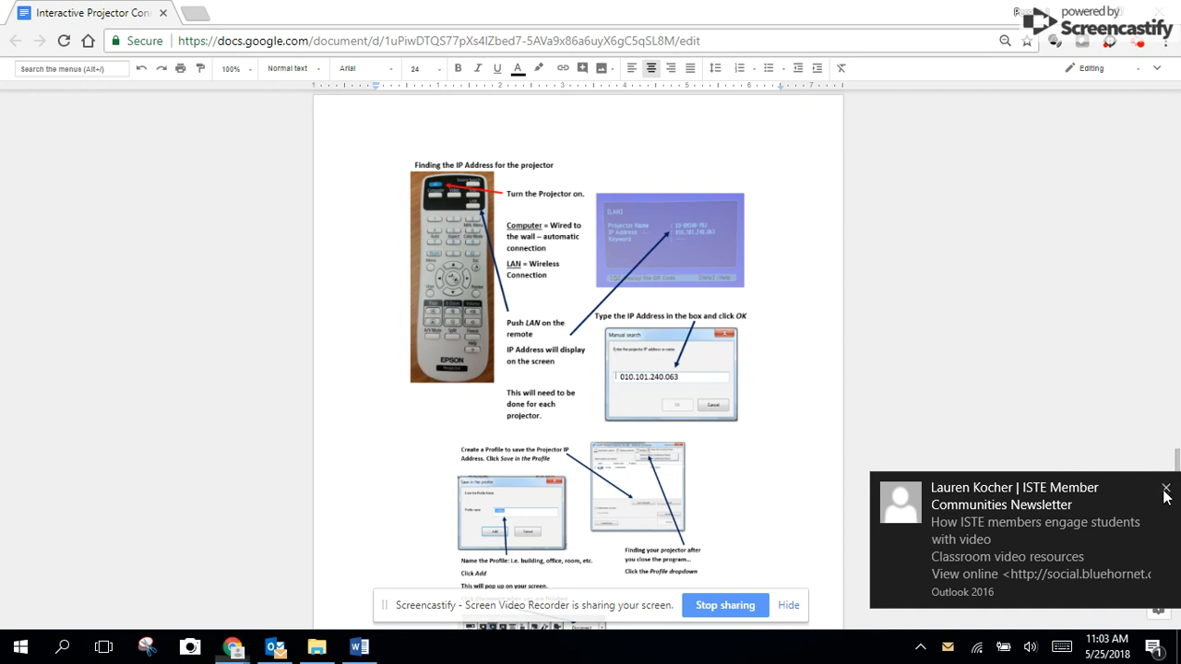
- Launch EasyMP Network Projection in Advanced Connection Mode and acknowledge the 'No projector was found' message
left_click(1166, 487)
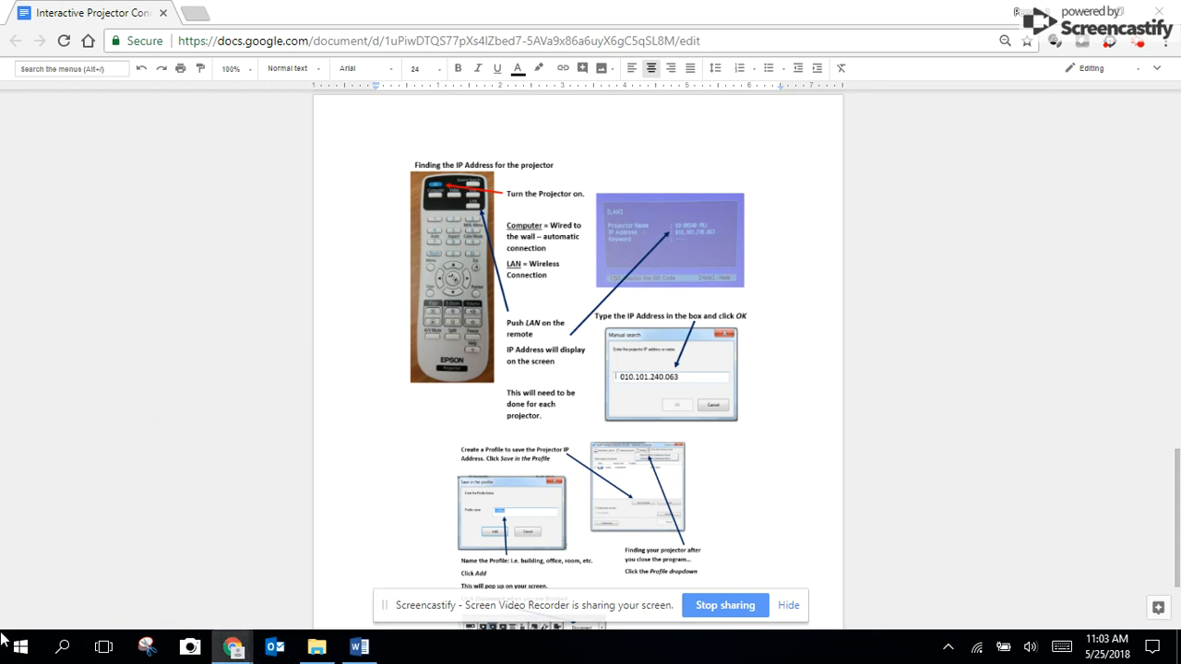
left_click(20, 645)
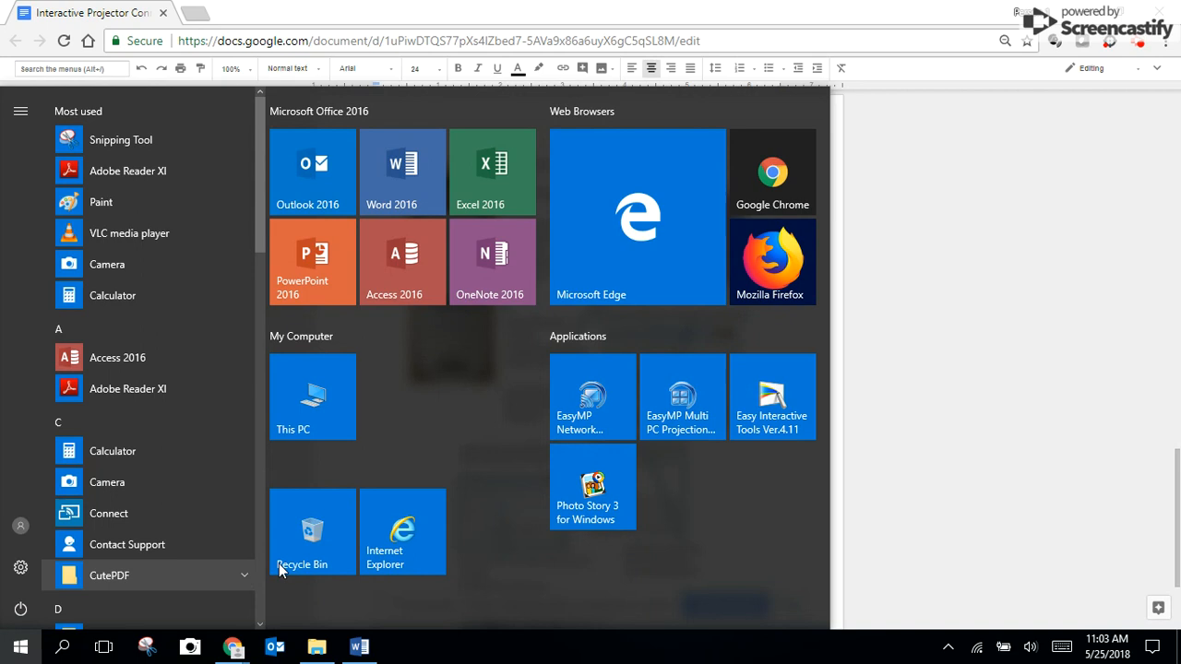
mouse_move(594, 387)
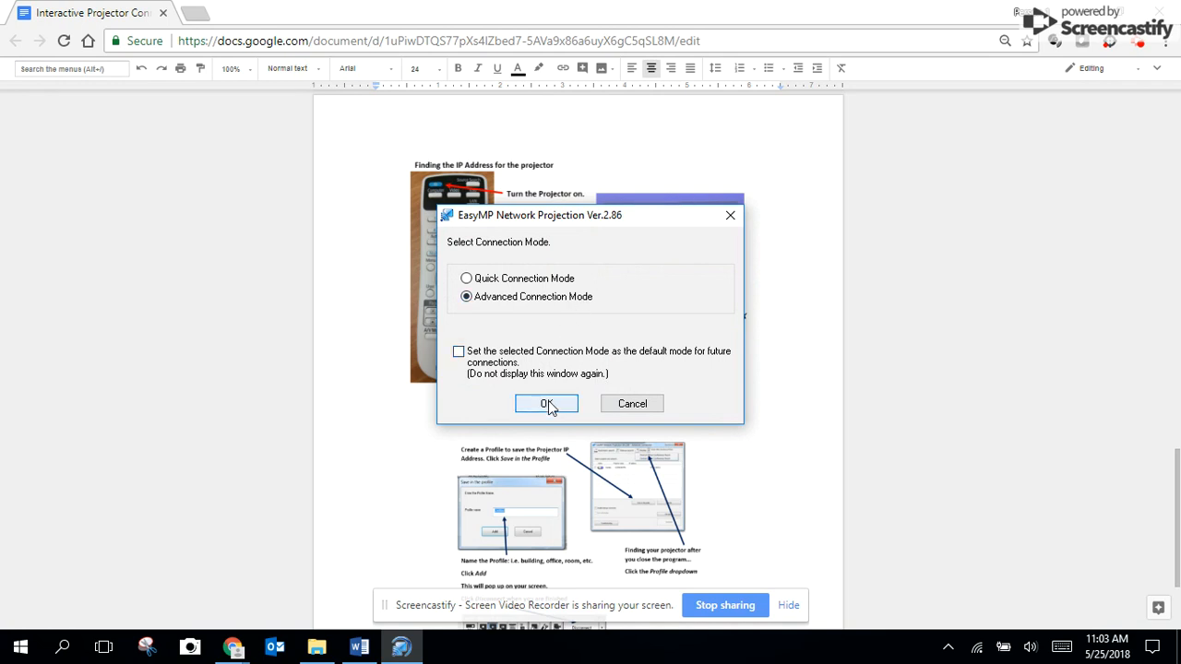
left_click(546, 402)
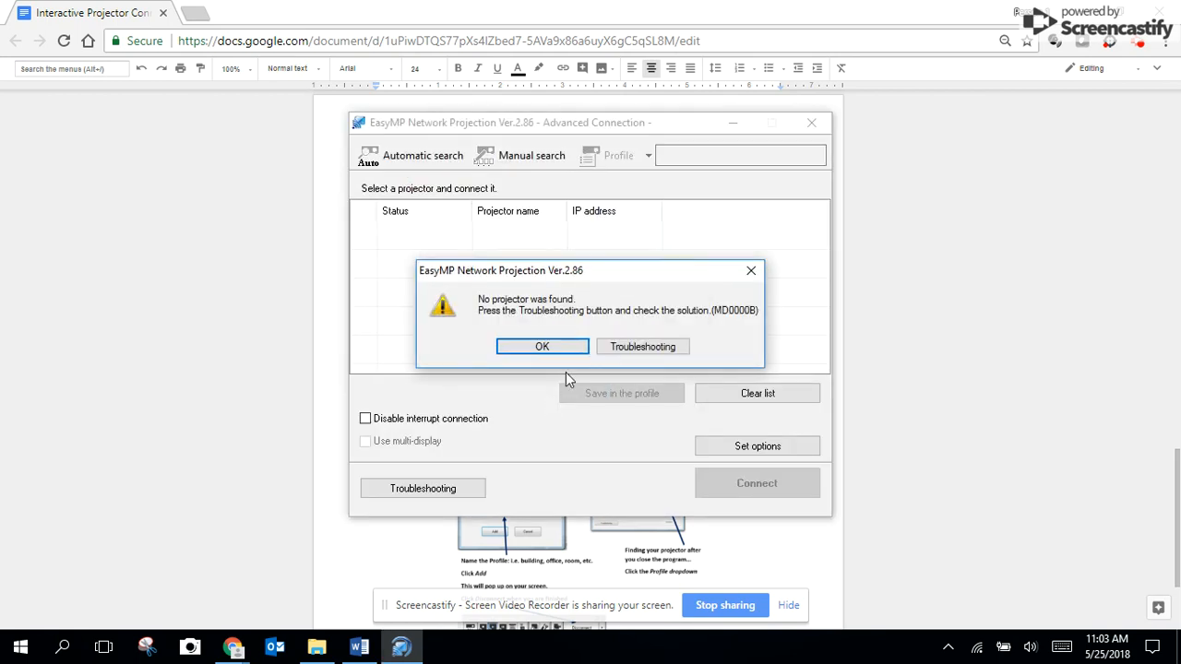
left_click(543, 347)
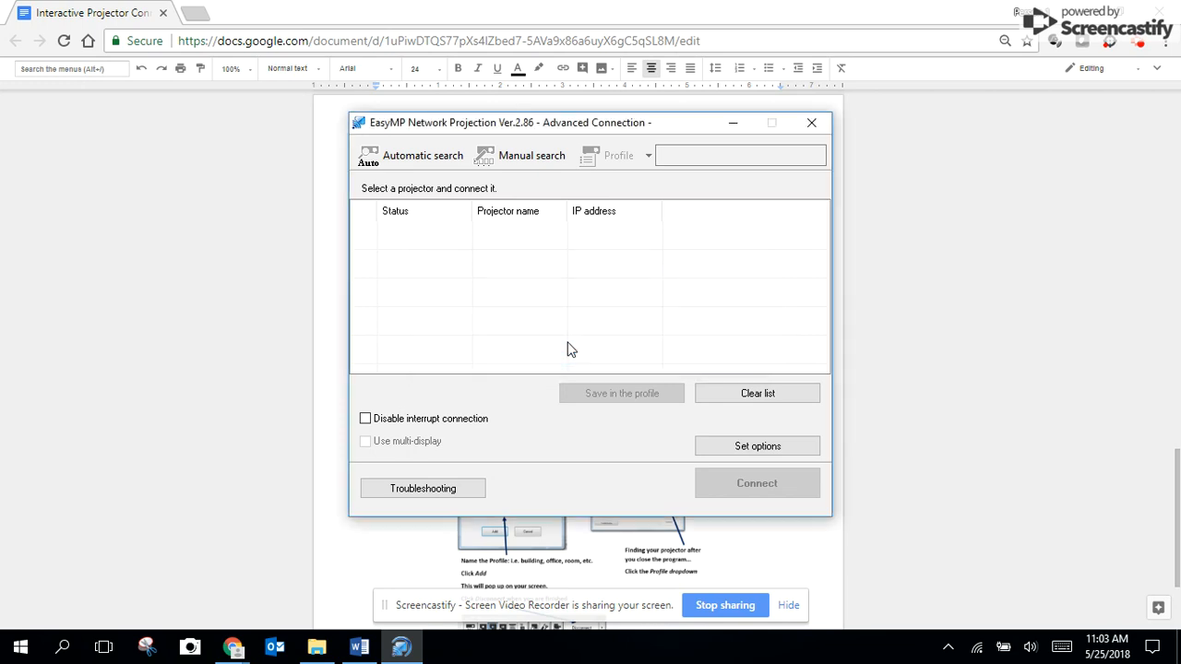
mouse_move(618, 237)
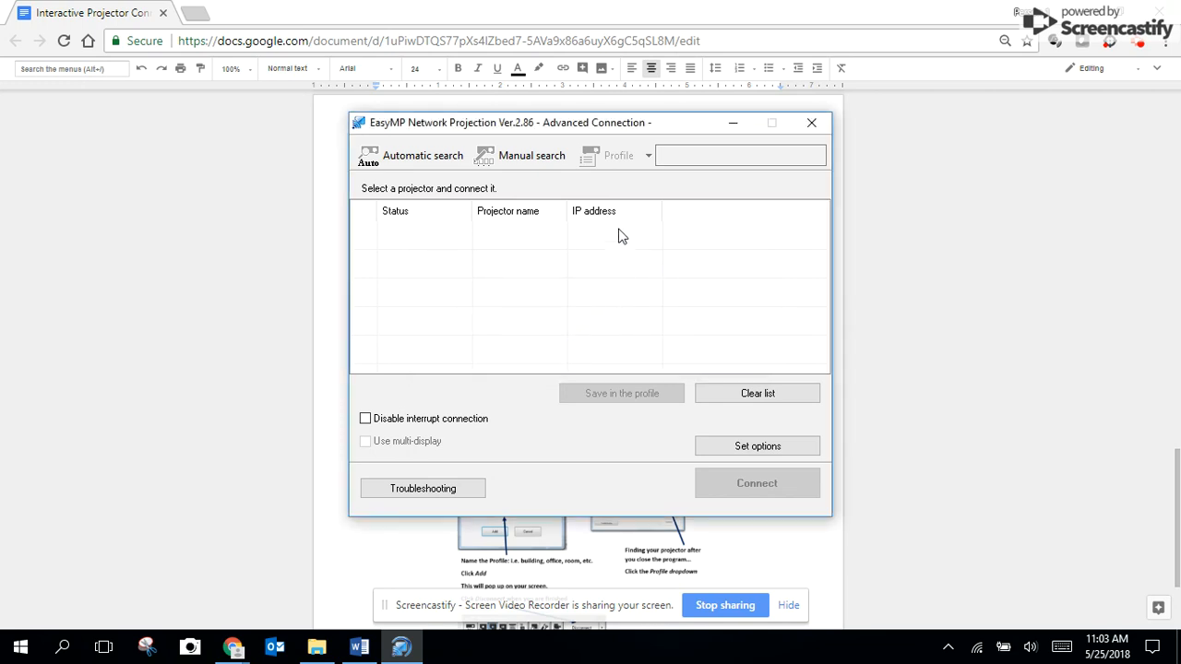
- Find the projector by manual search at address 010.106.241.039, then cancel the remaining search
left_click(531, 155)
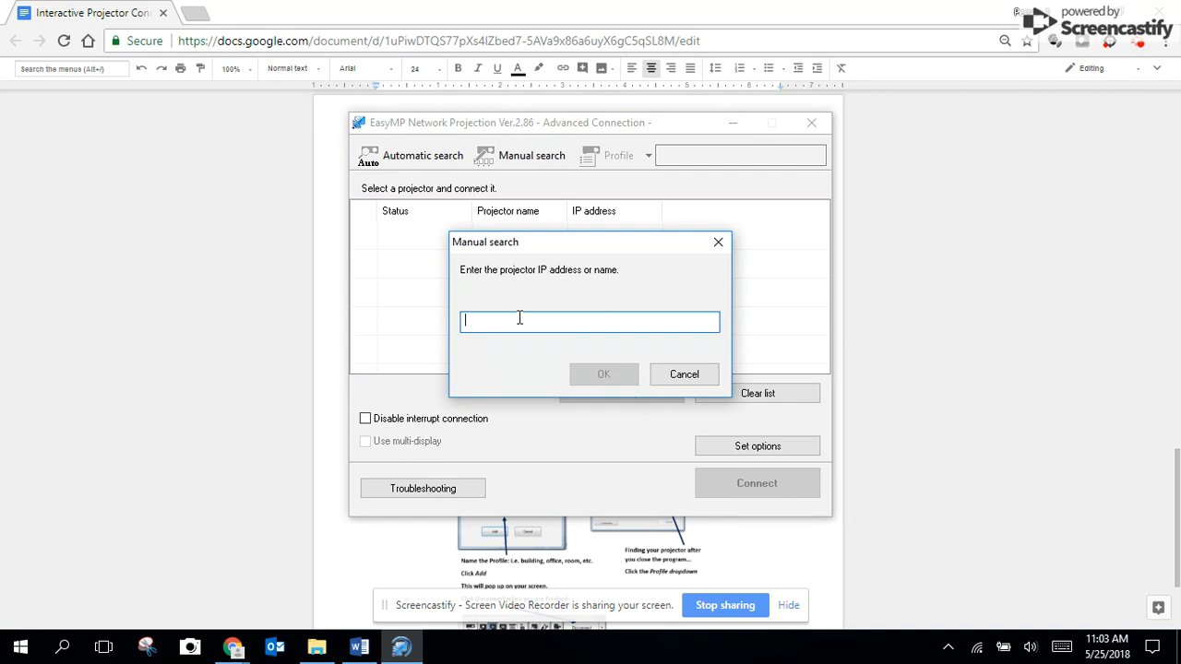
type("010")
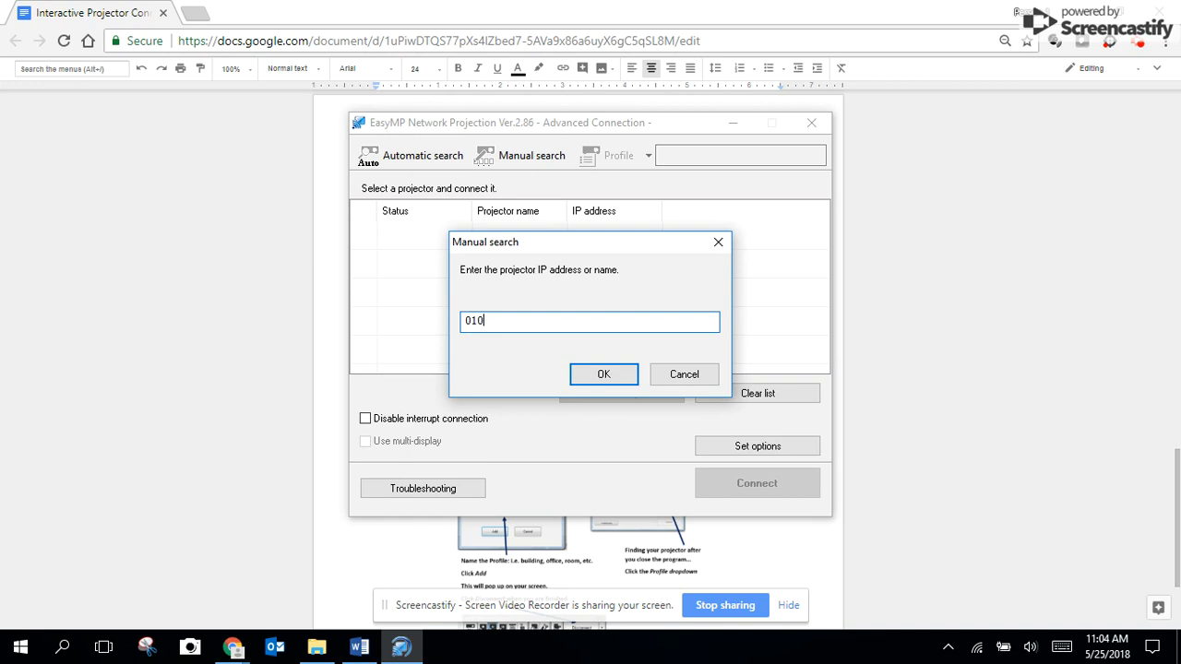
type(".1")
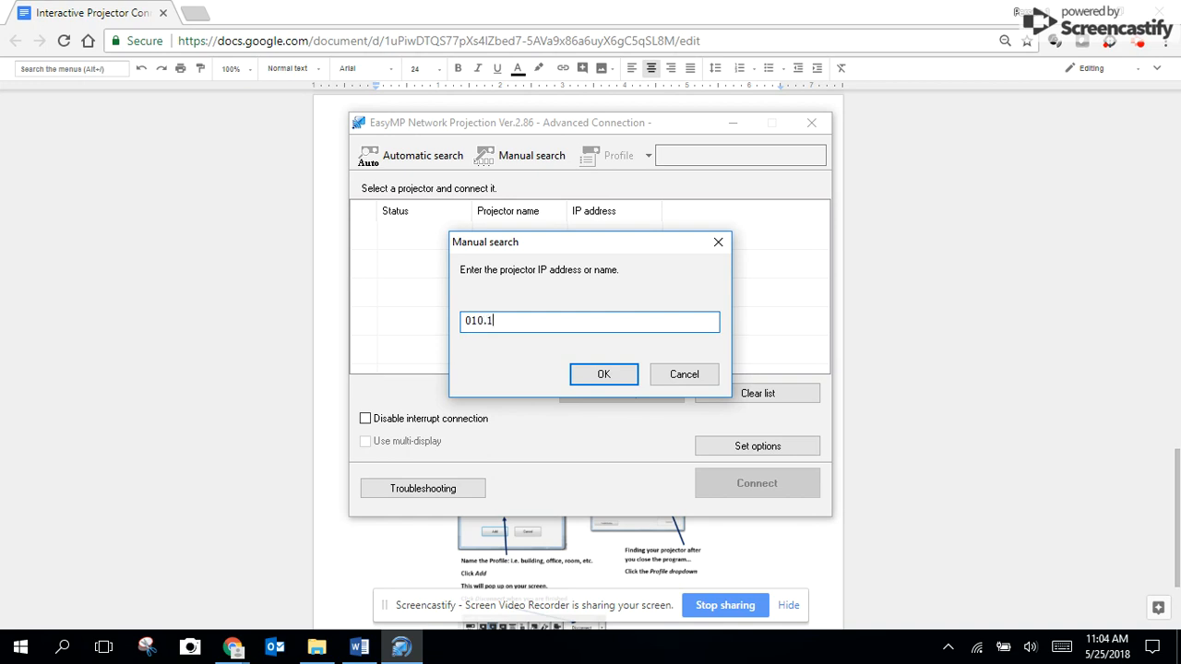
type("06.")
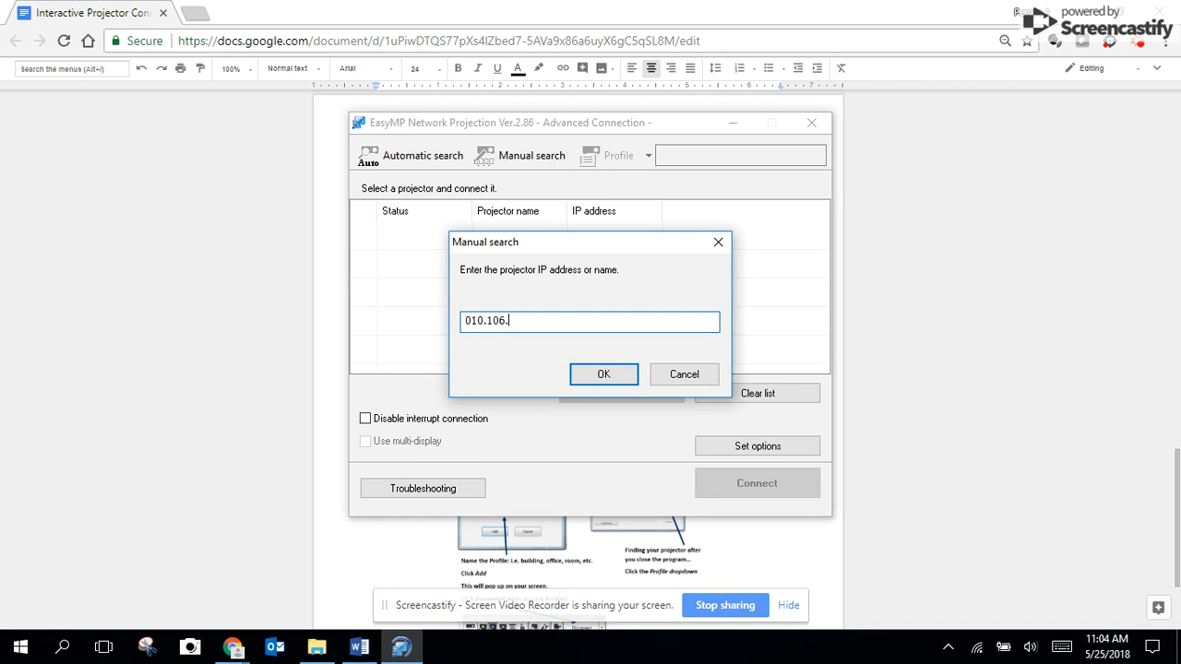
type("241")
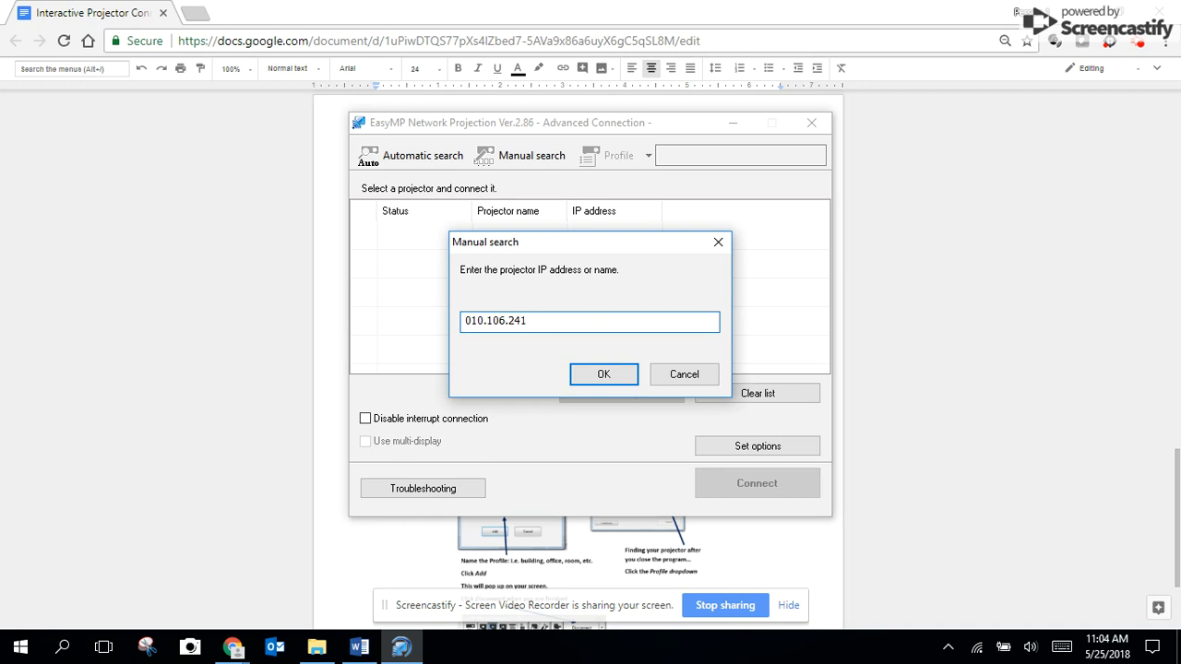
type(".039")
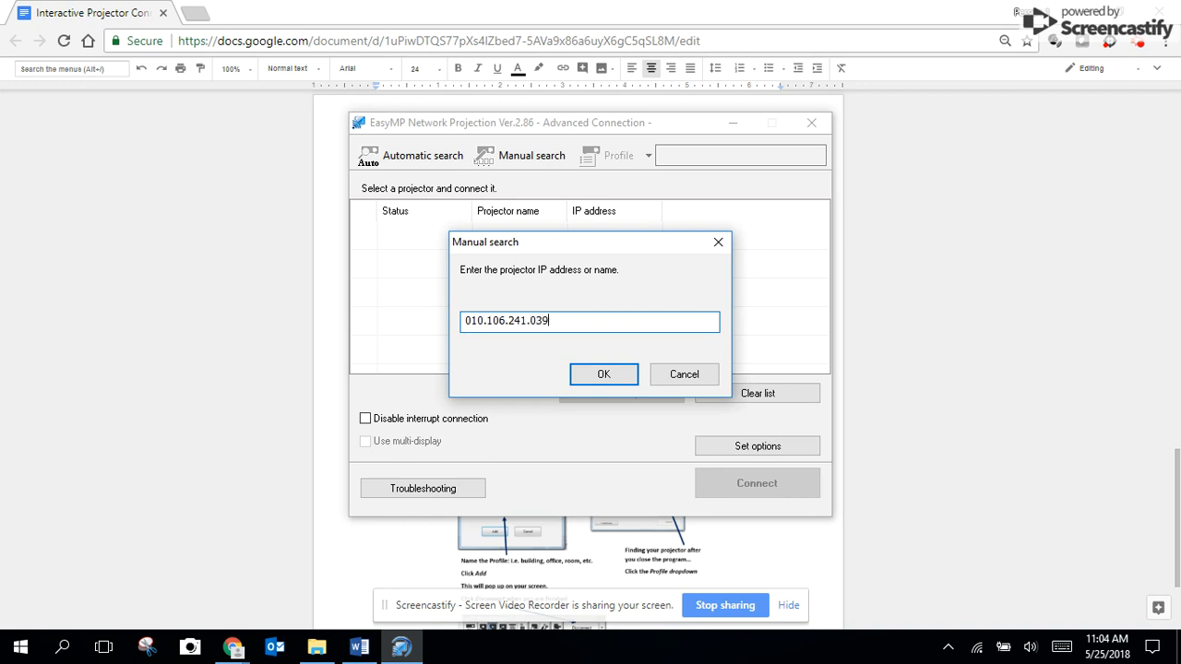
left_click(604, 372)
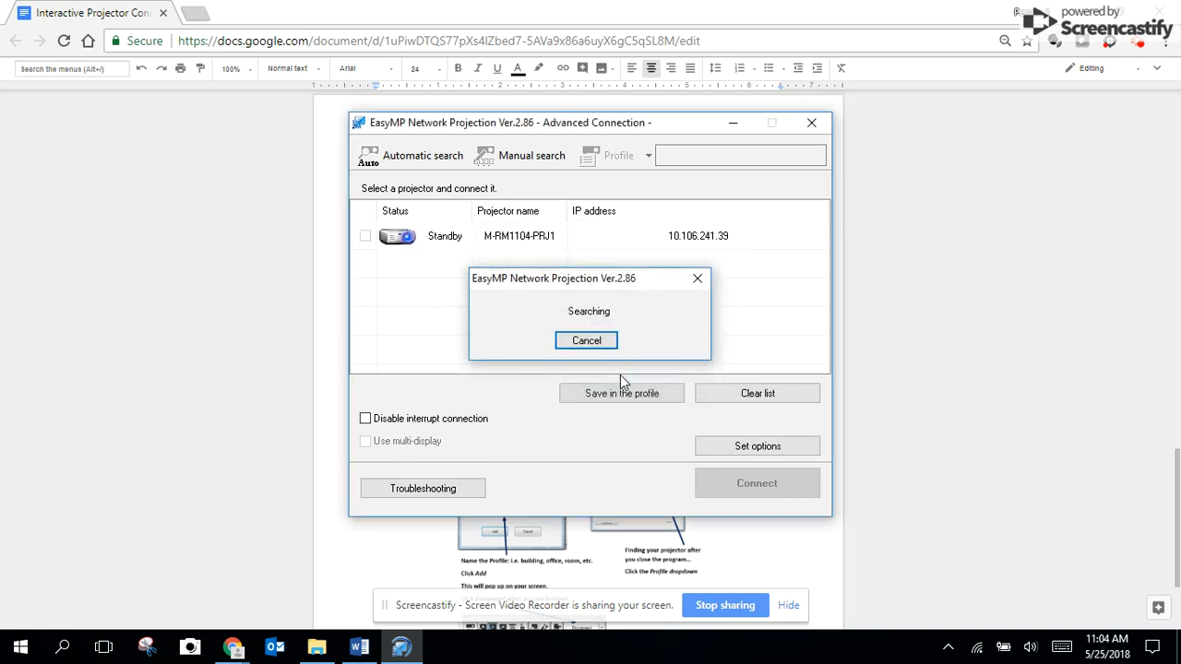
left_click(586, 340)
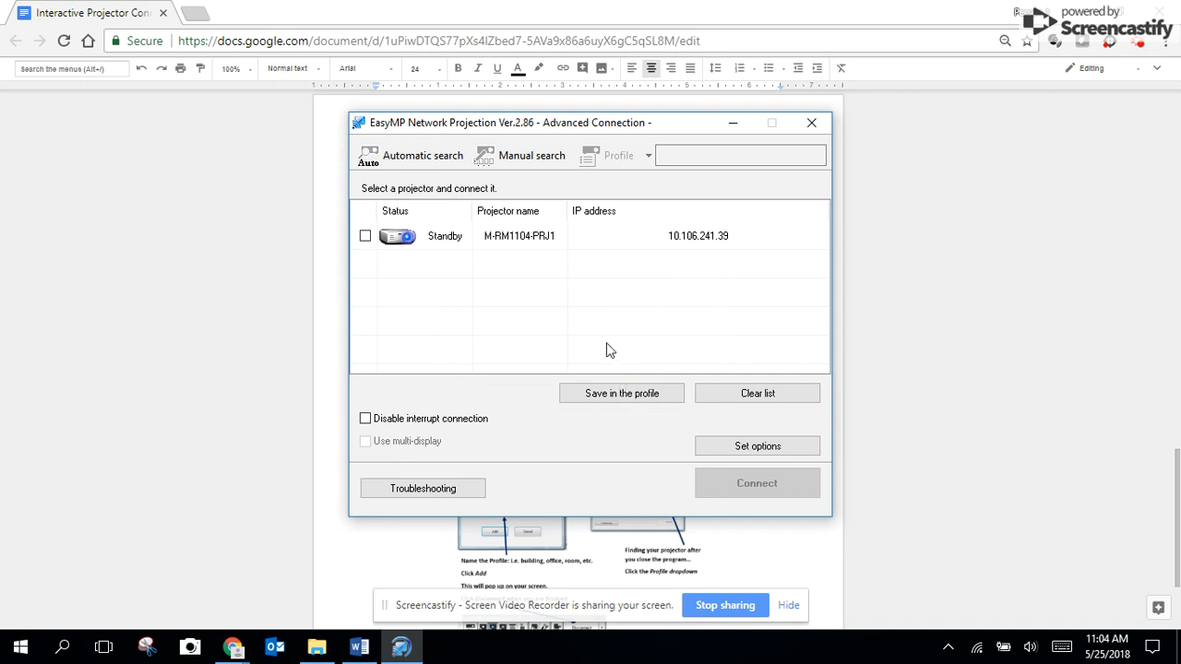
mouse_move(496, 265)
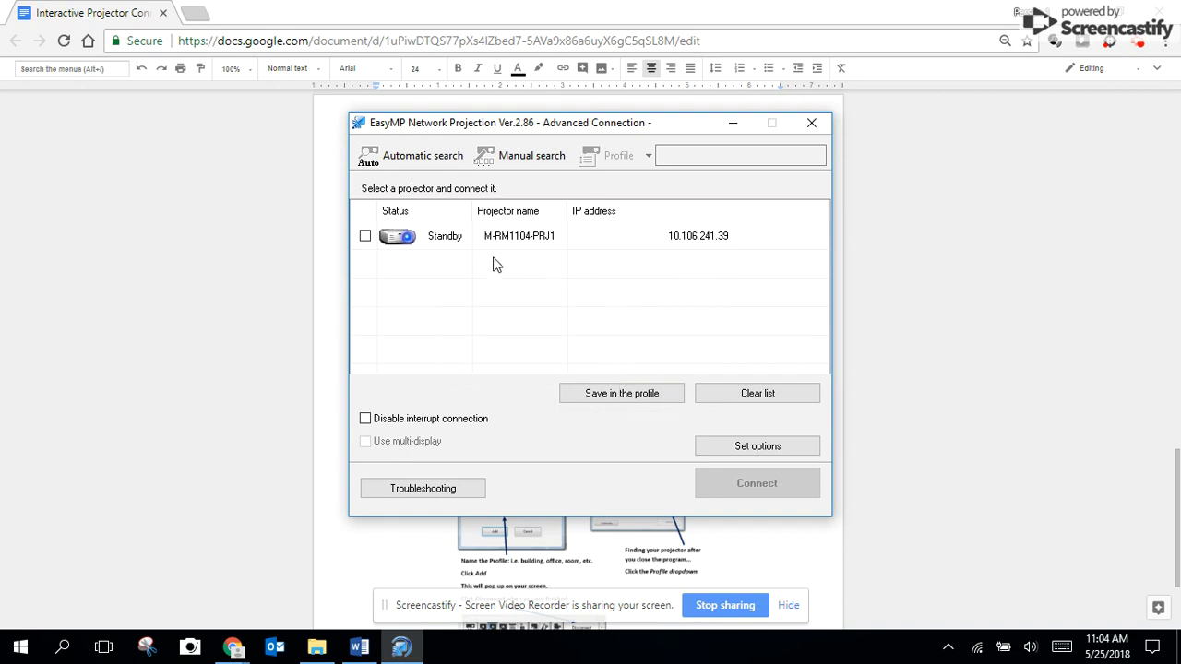
mouse_move(491, 243)
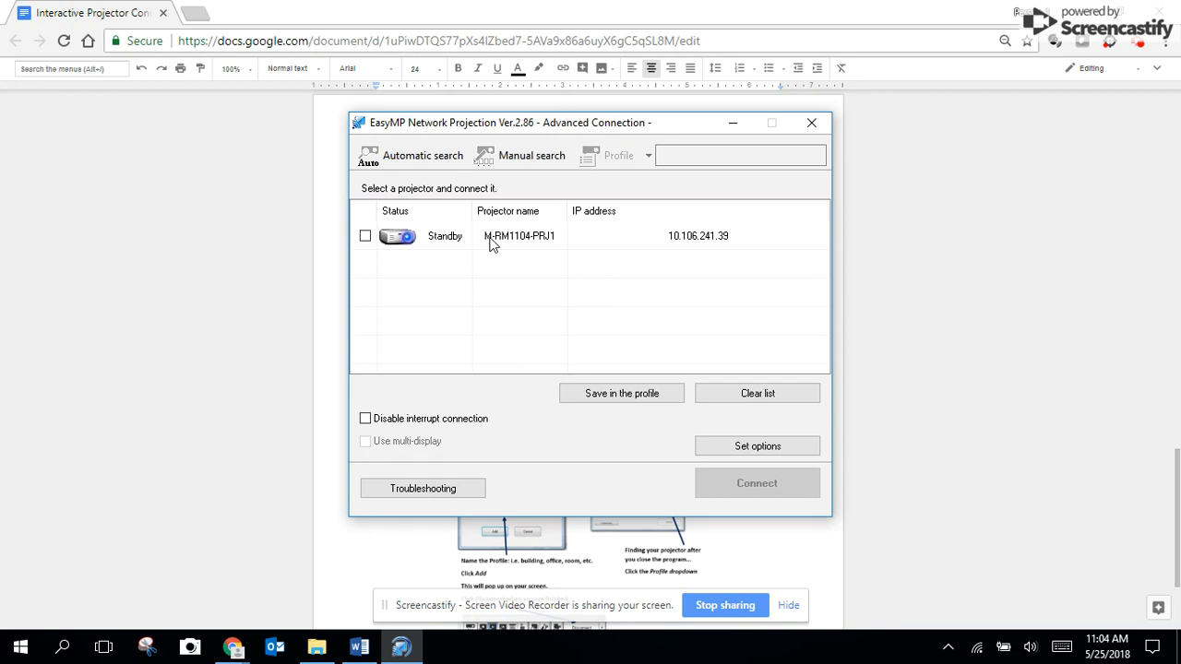
mouse_move(361, 240)
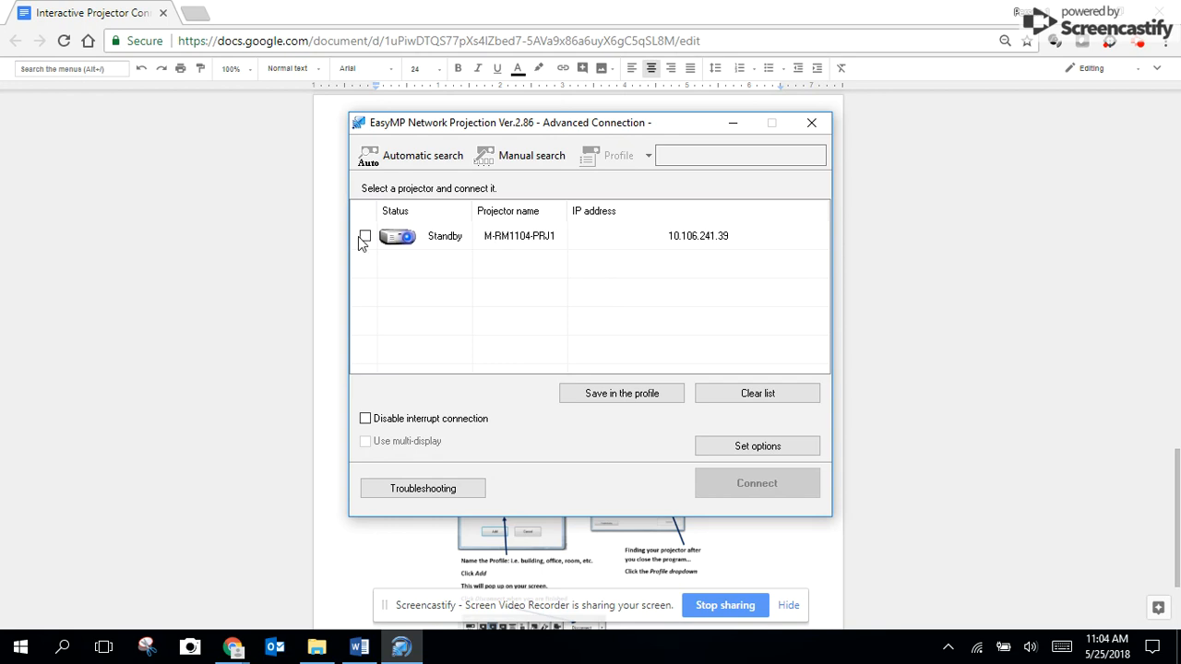
- Select projector M-RM1104-FRU1 and start connecting to it
left_click(365, 236)
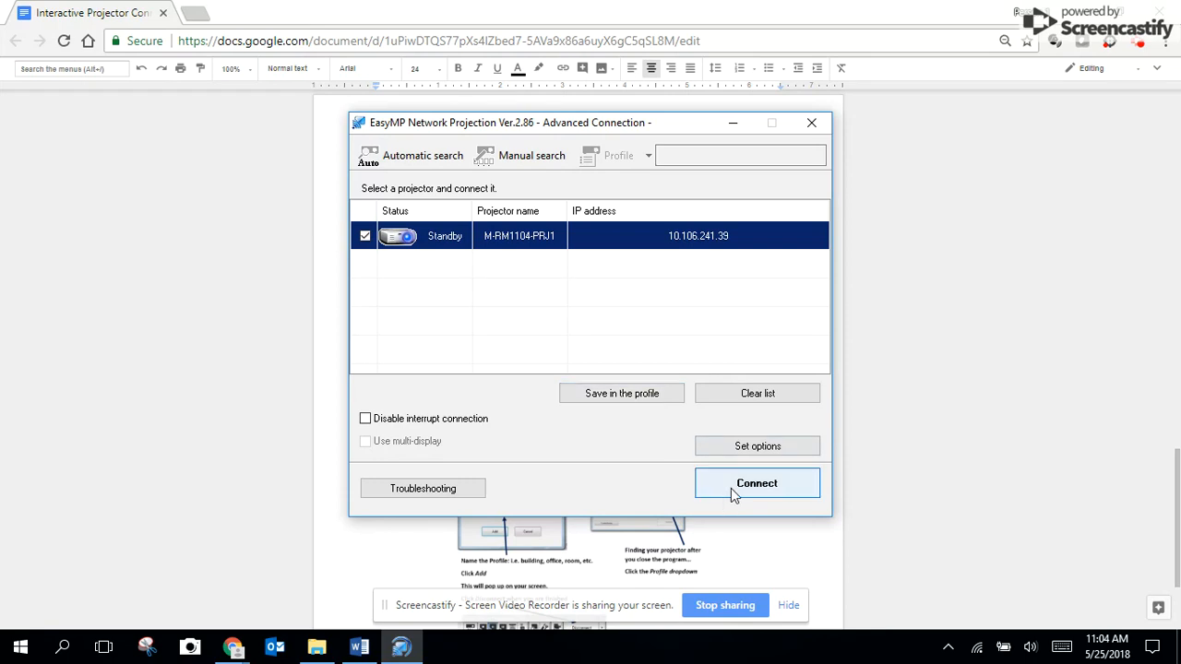
left_click(757, 483)
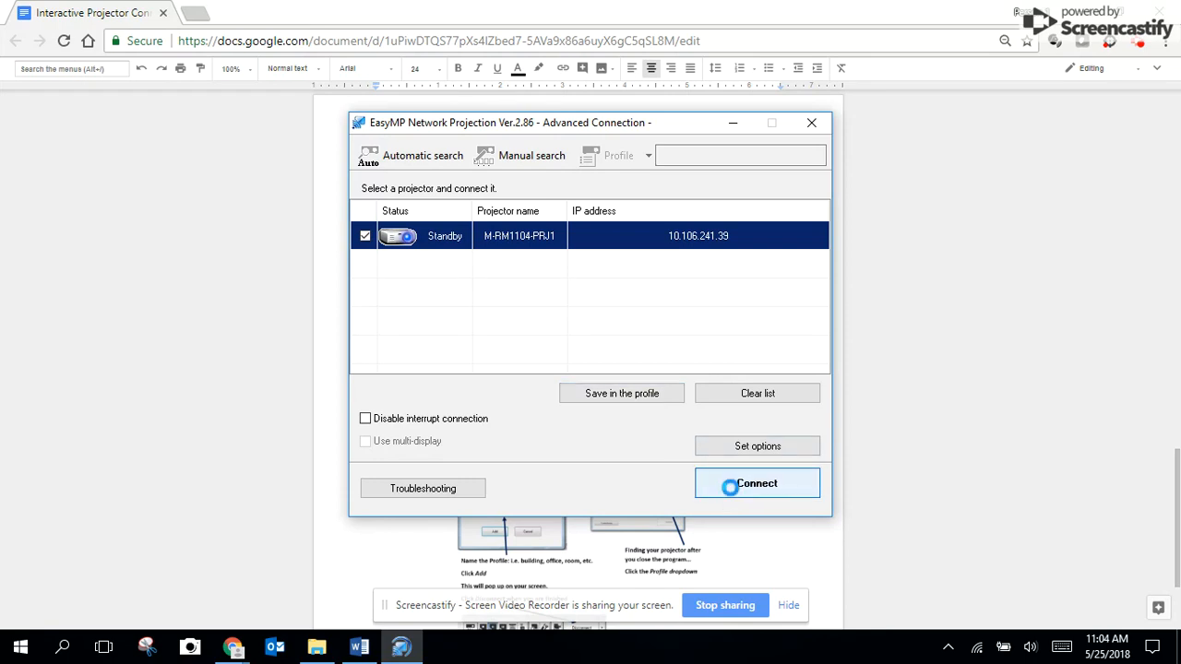